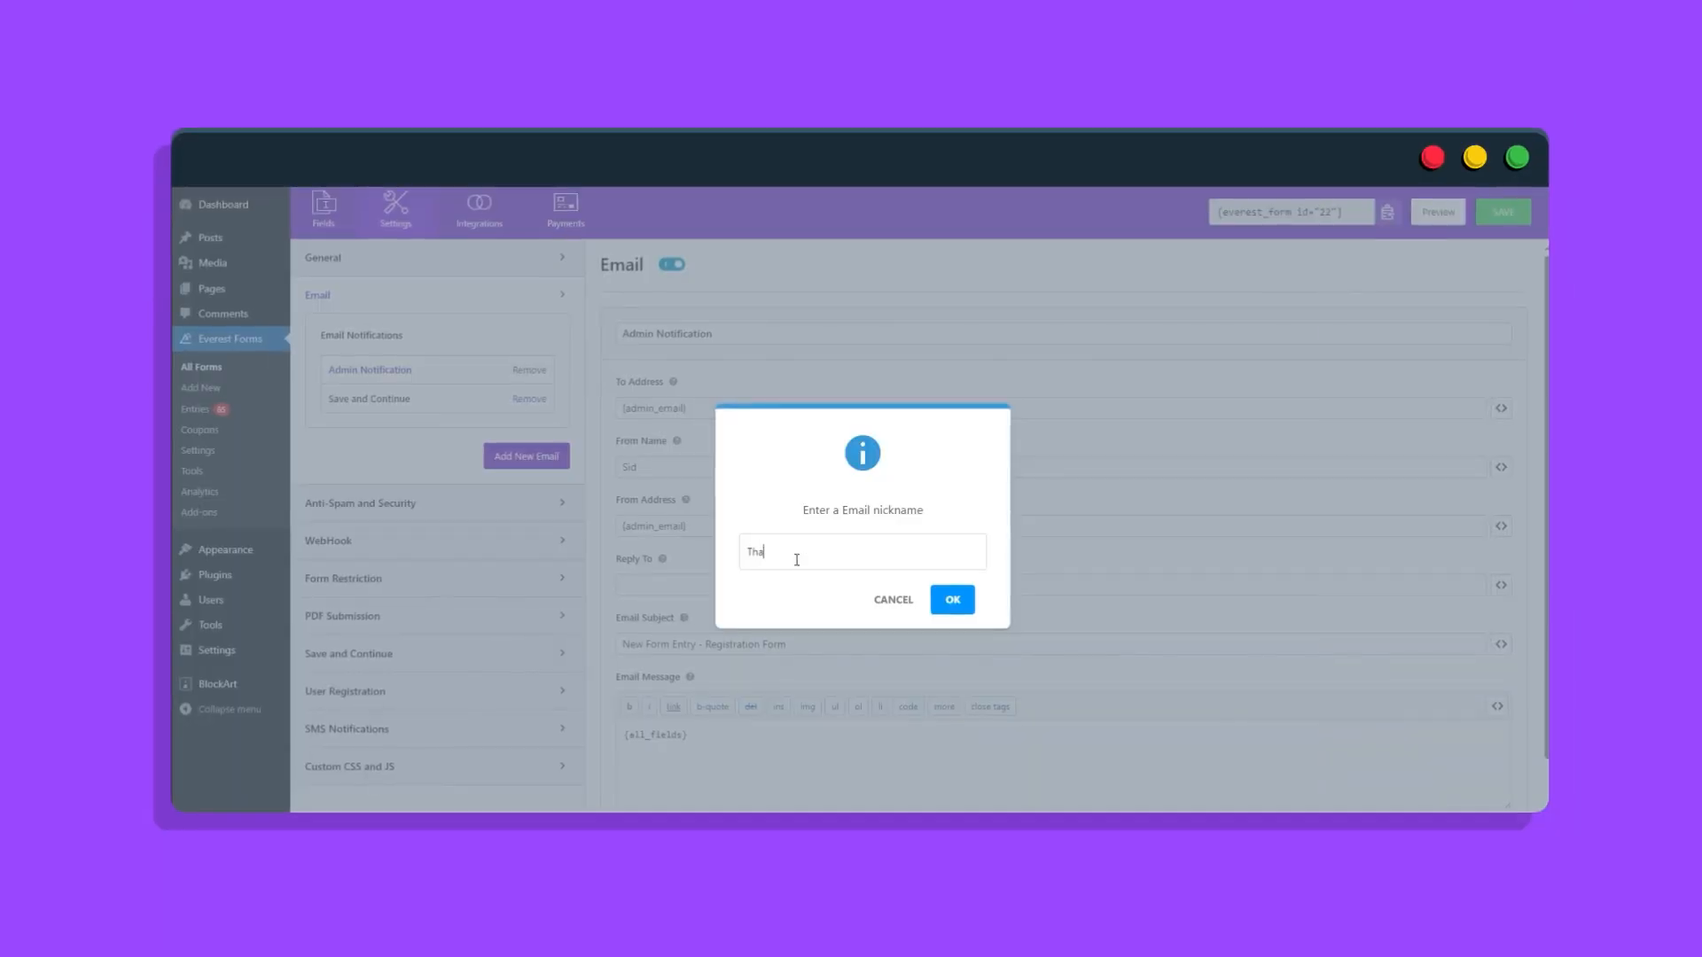
# Confirm 'Thankyou Email' as the nickname for the new email notification.
pyautogui.click(951, 599)
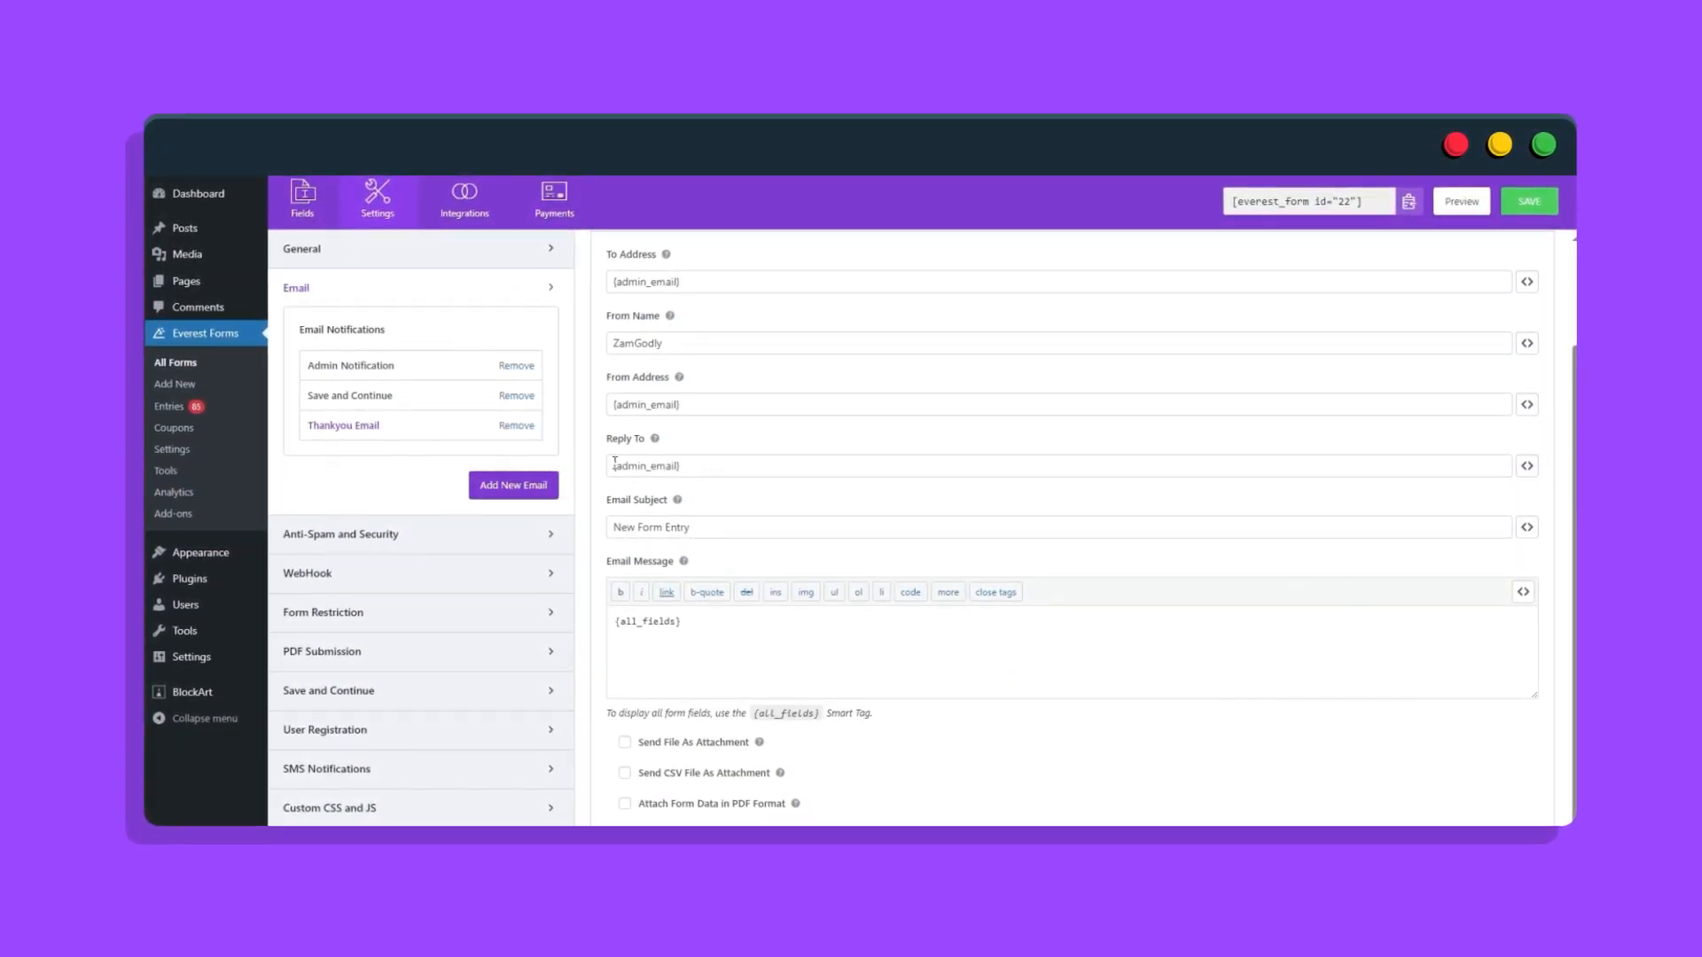
# Set subject 'Thank you for Purchasing' with first-name tag; begin message 'We welcome you to the ThemeGrill Co'.
pyautogui.write('Thank you for Purchasing, {field_id="firstName_K7585nTpZG-1')
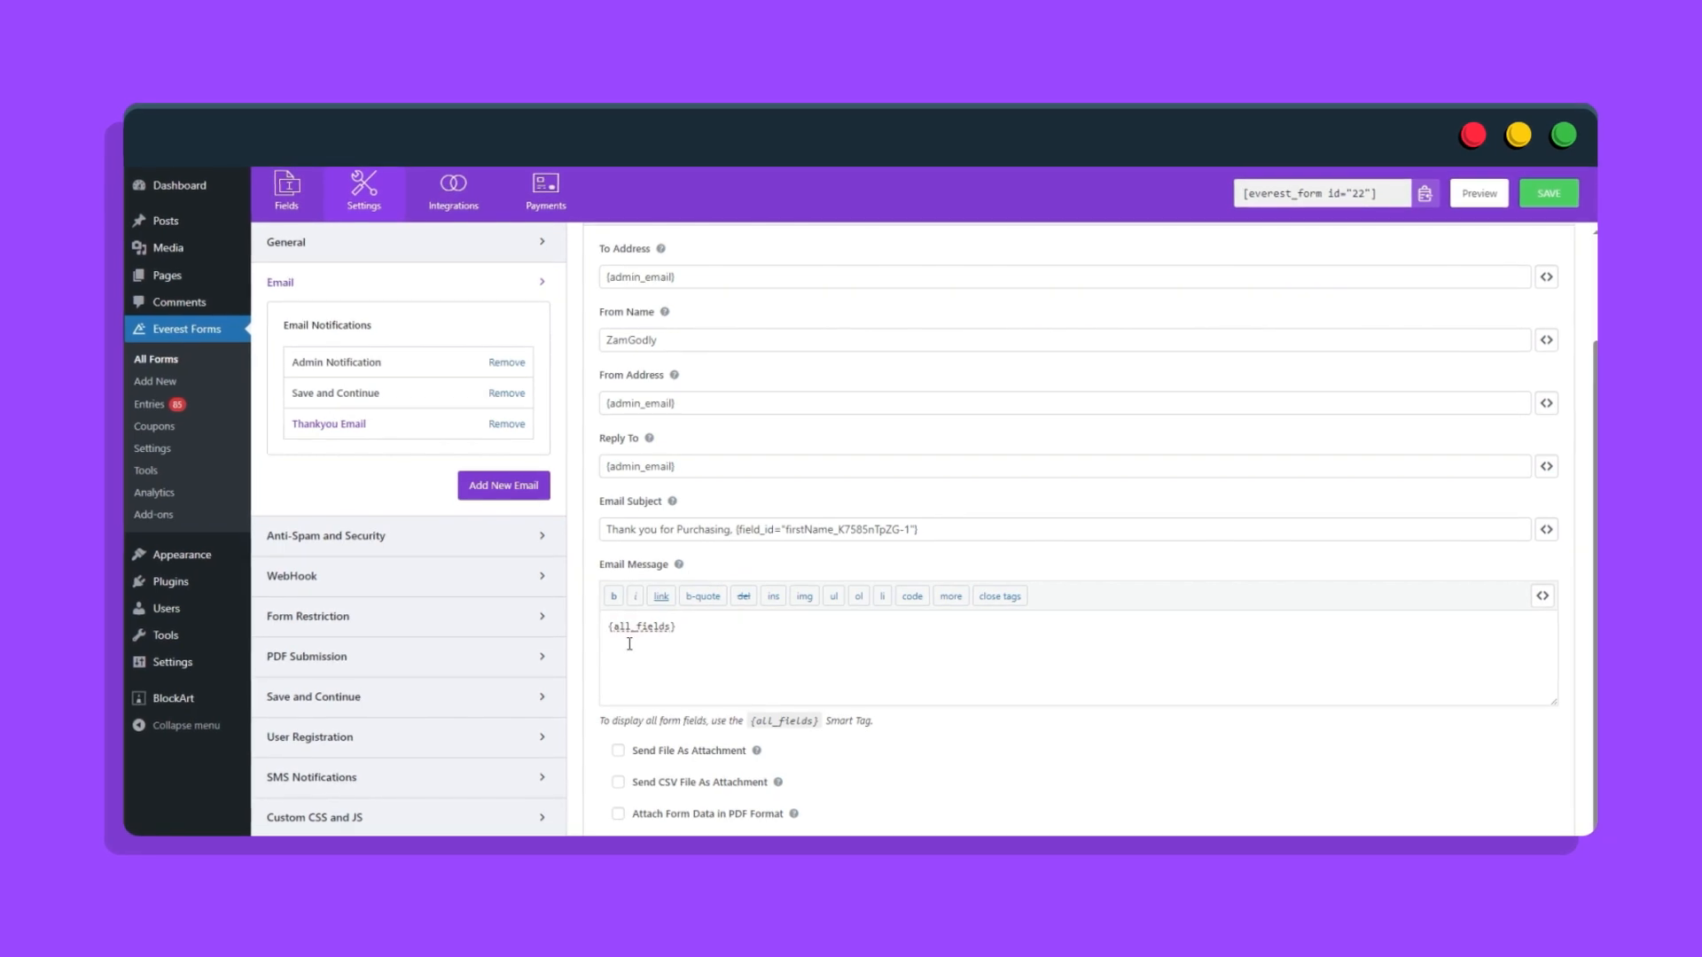
pyautogui.write('We welcome')
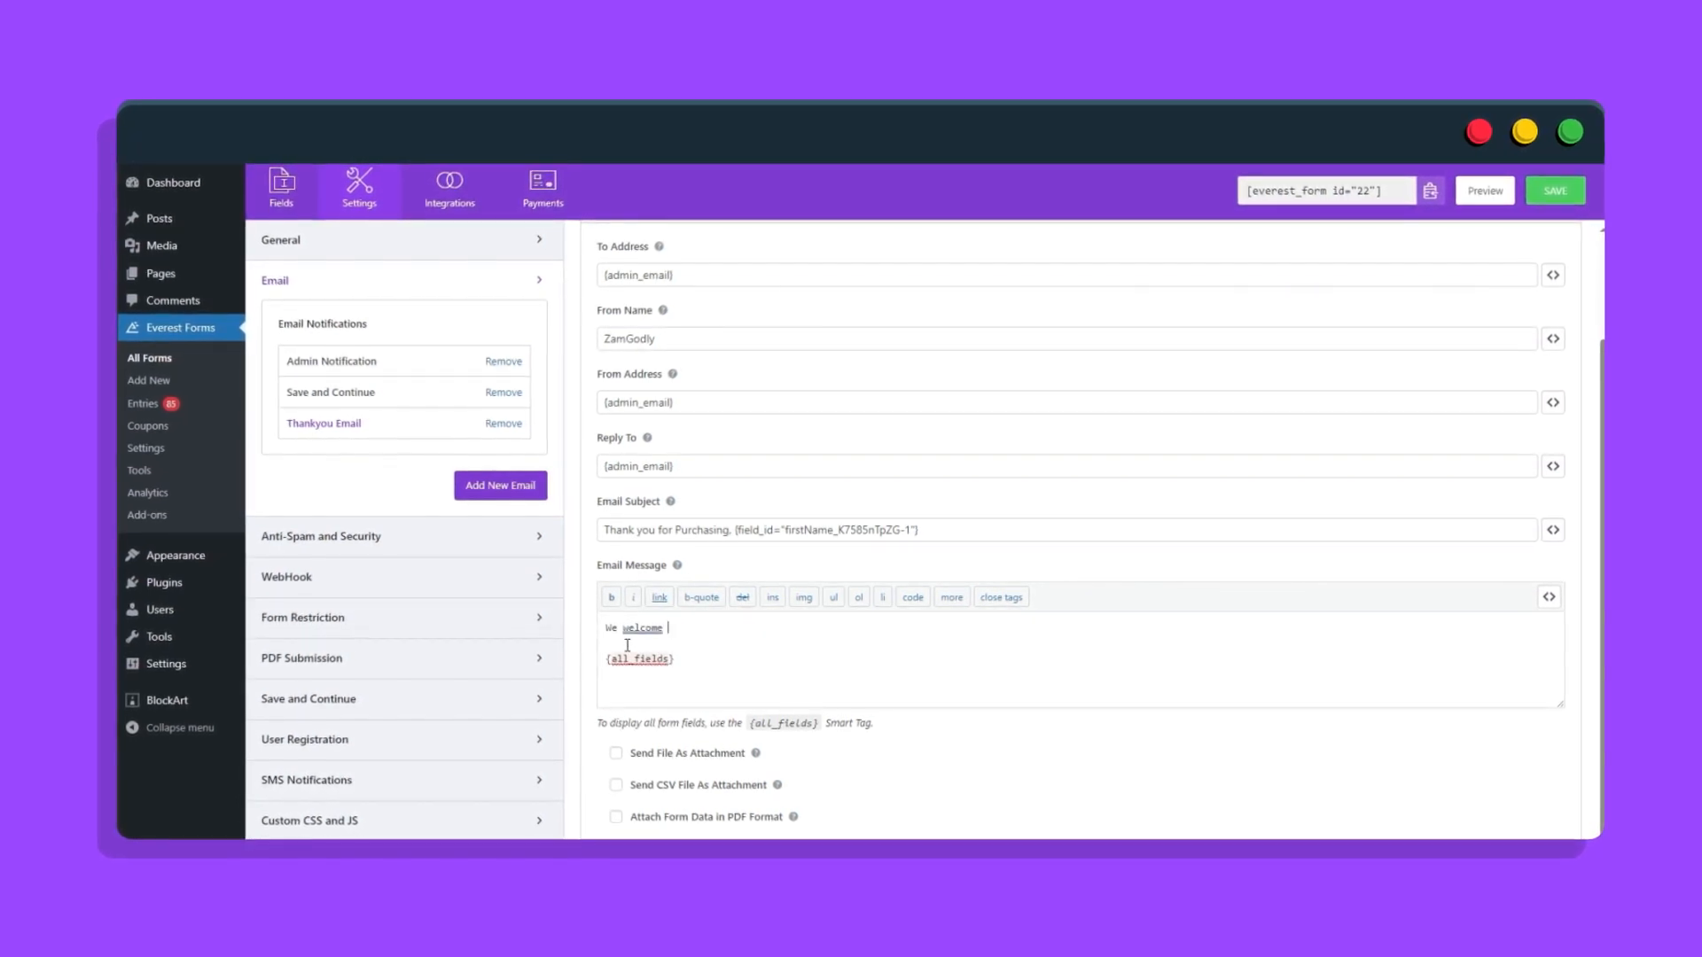
pyautogui.write('you to the ThemeGrill Co')
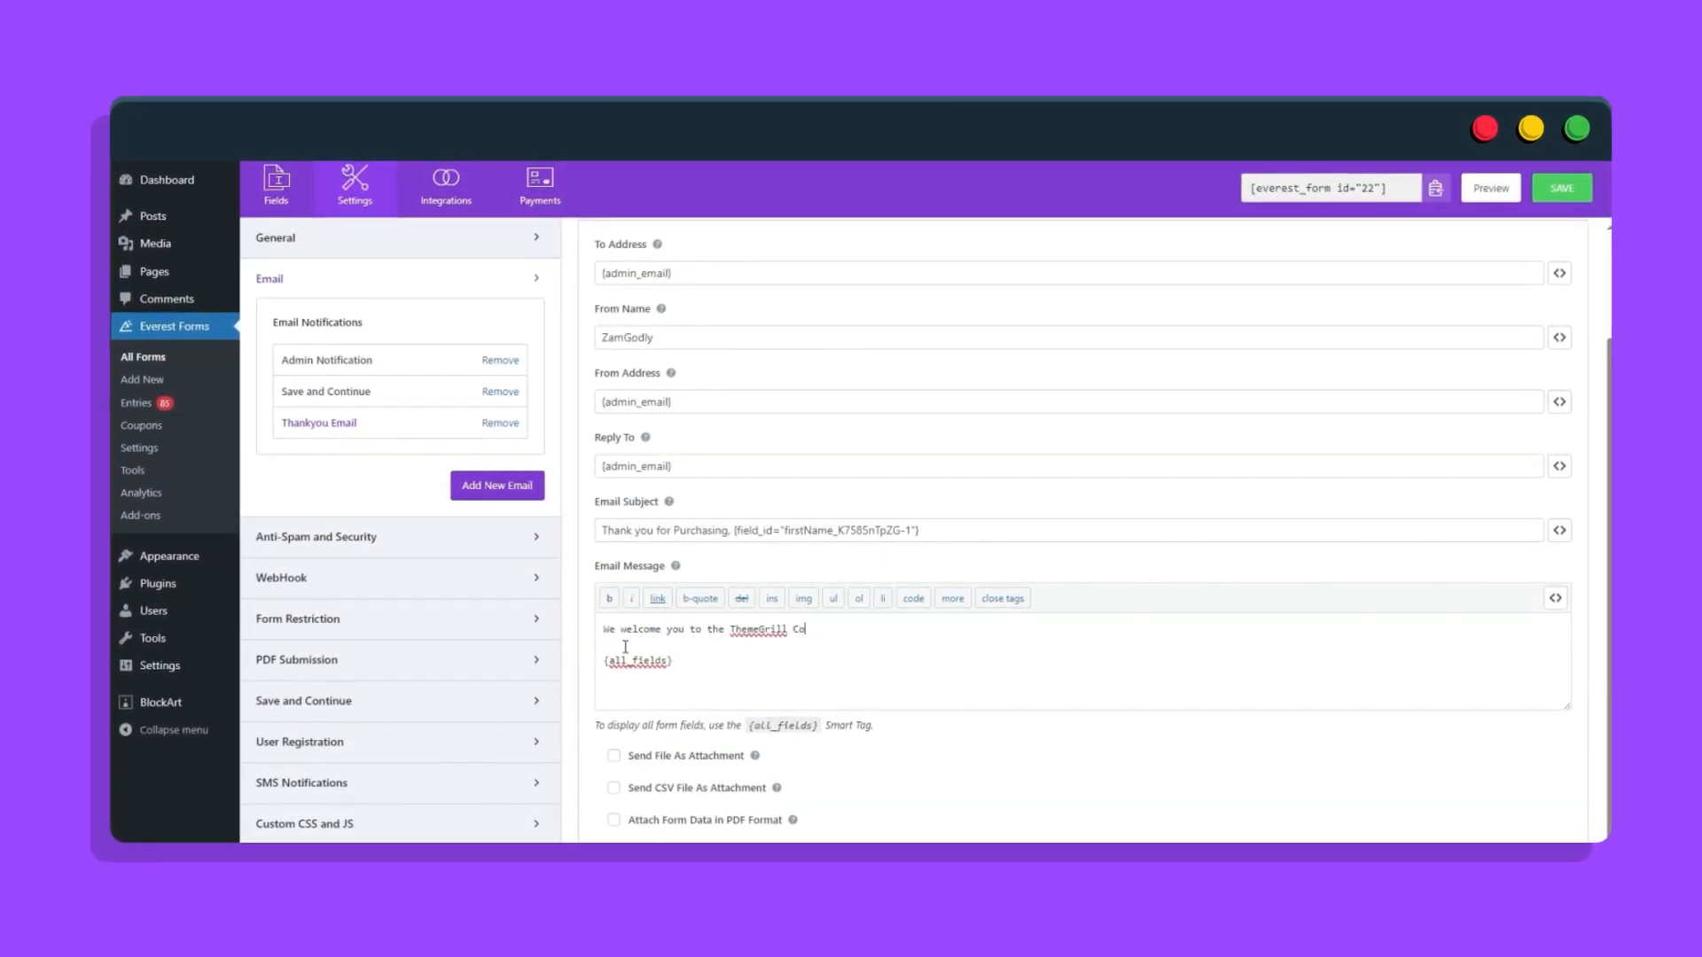